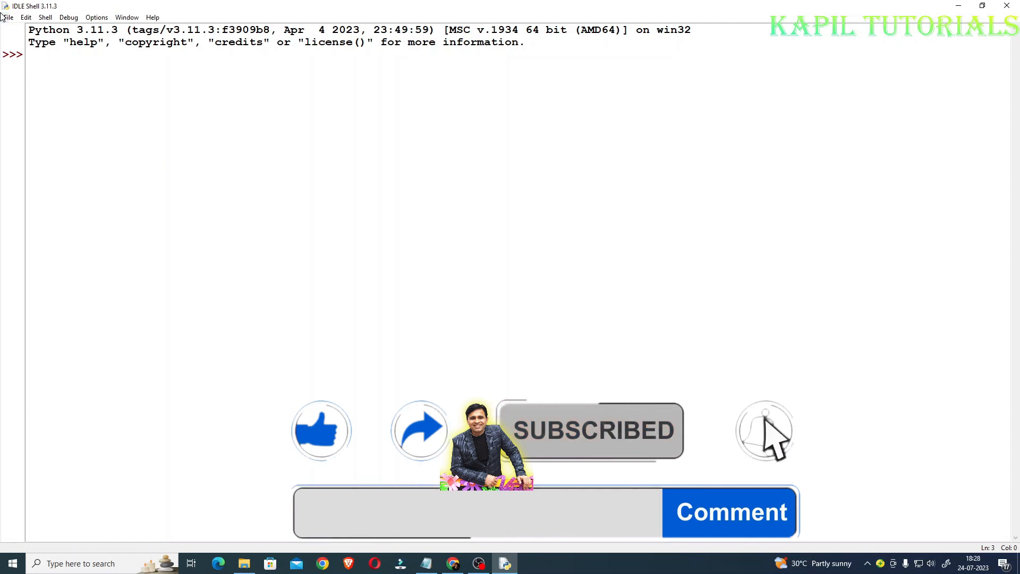
Create a new script file and begin a print statement with an "Entered Number is Even..." heading
click(8, 17)
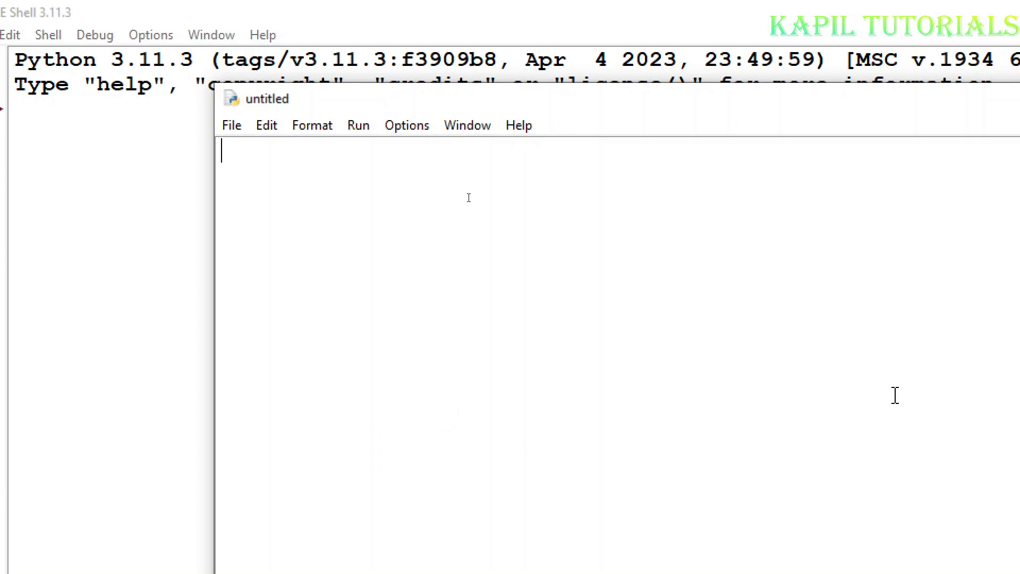
text(print)
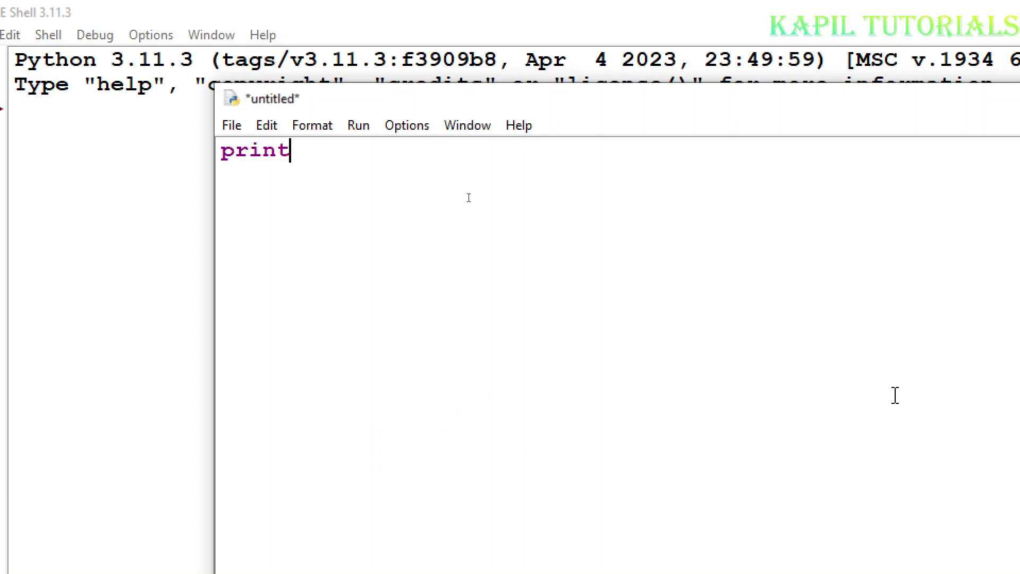
text(()
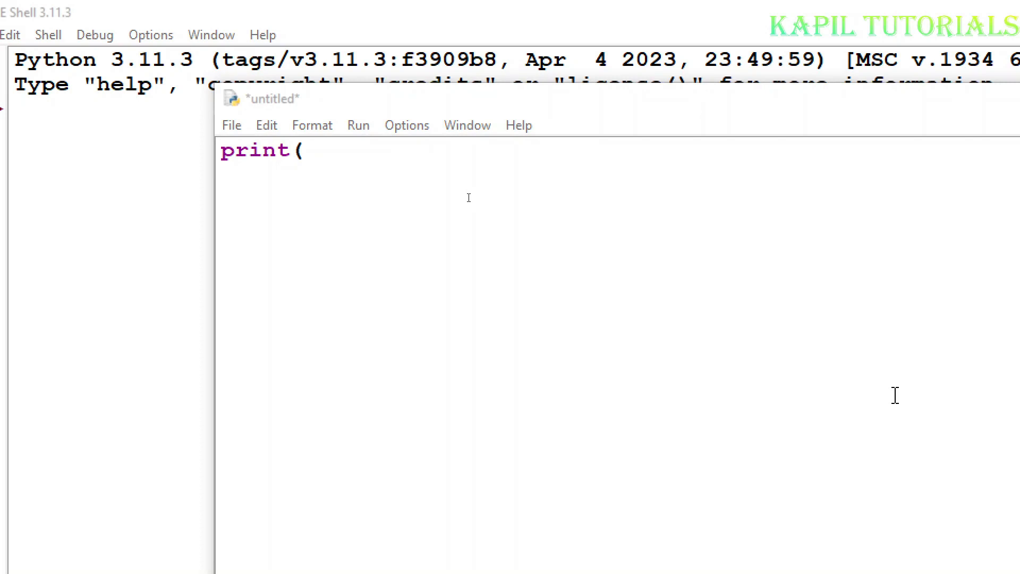
text("Entered)
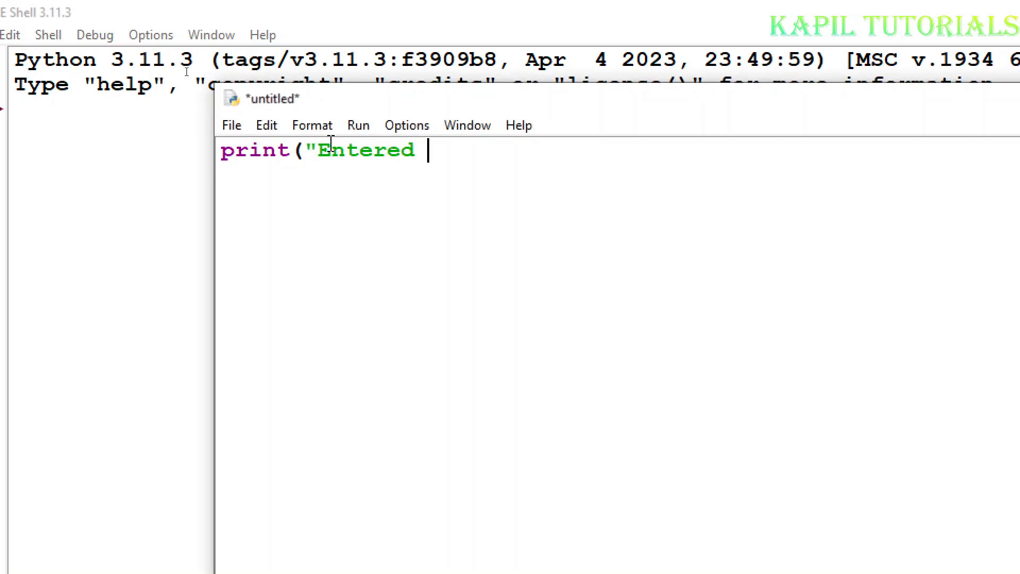
text(Number is Ven or Odd)
click(620, 175)
text(x=)
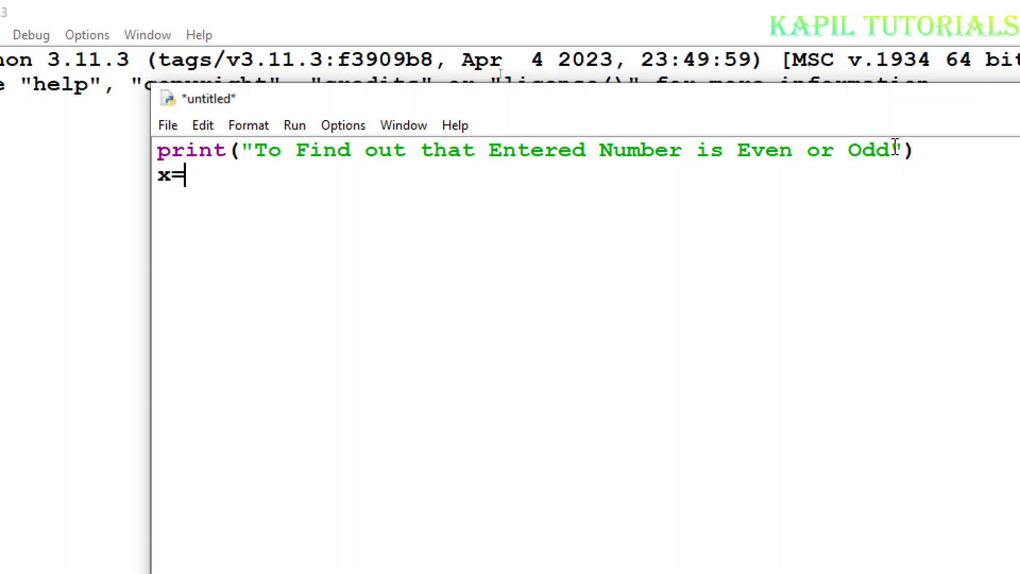
Write x=int(input("Please Enter the Number")) to read a whole number into x
text(in)
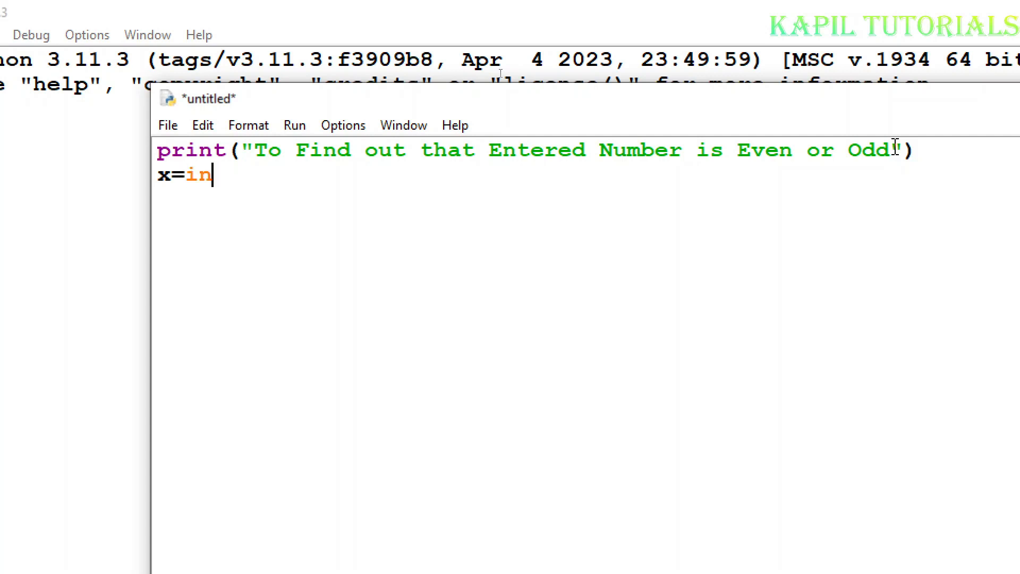
text(t)
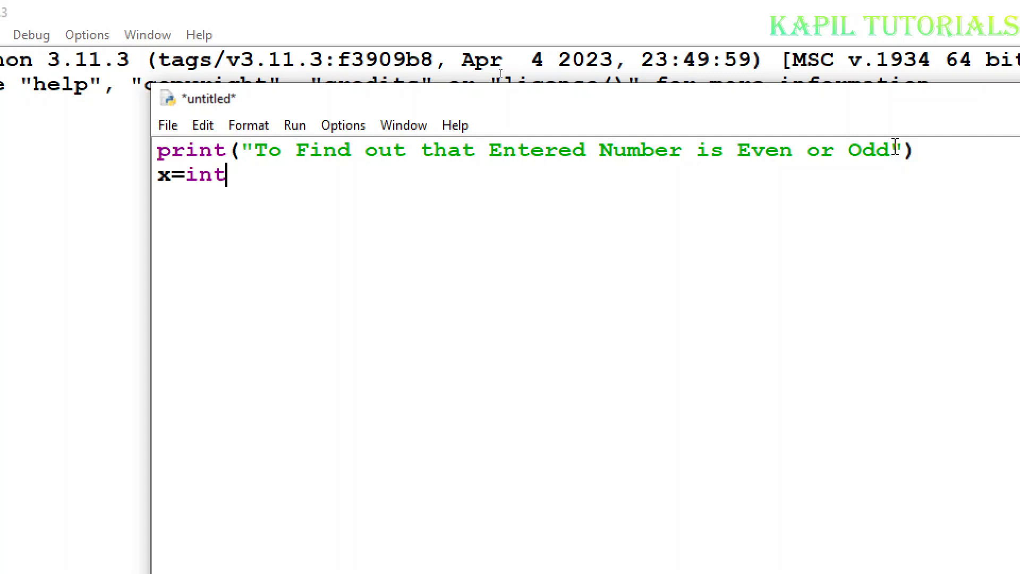
text(()
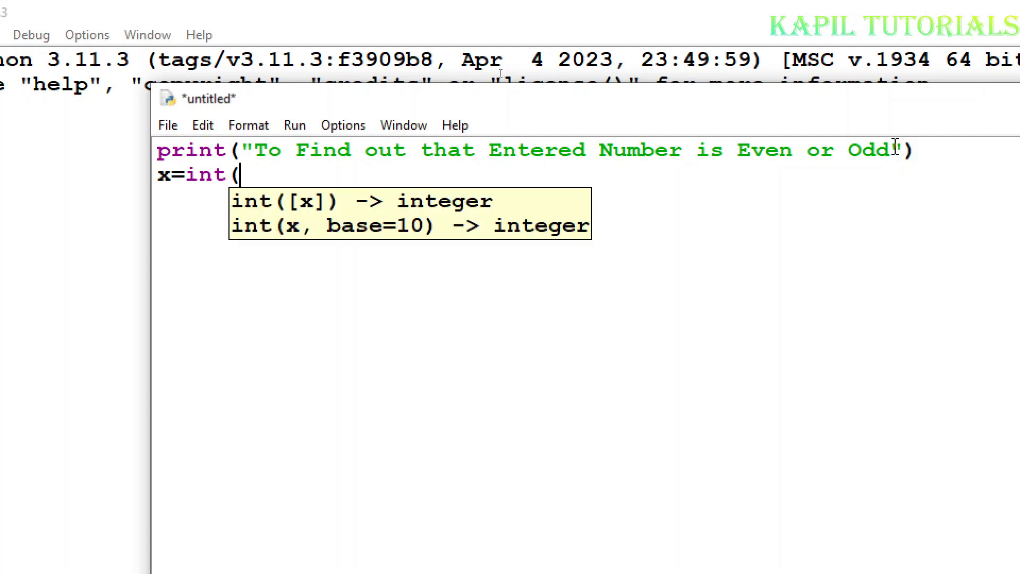
text(input)
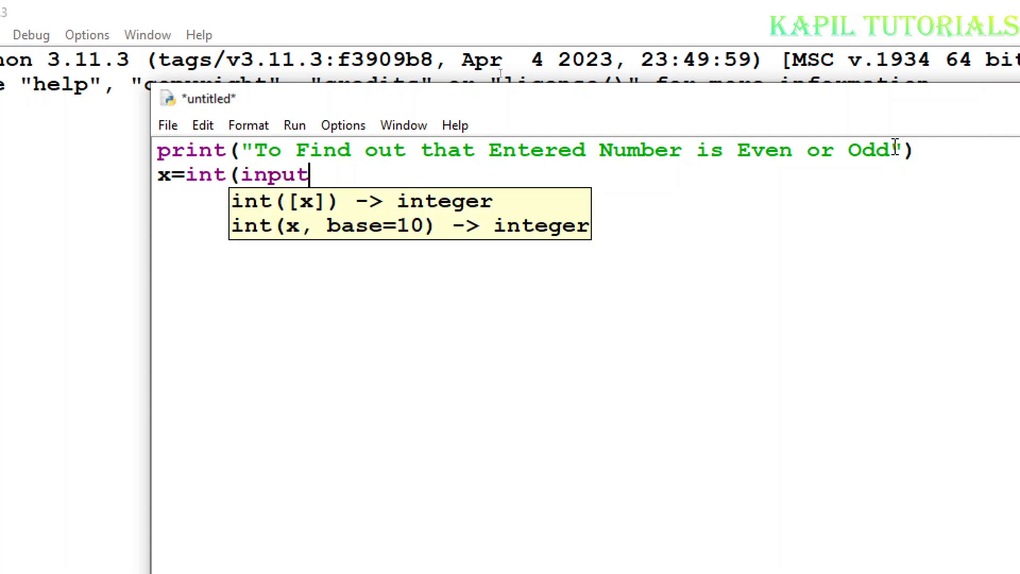
text(()
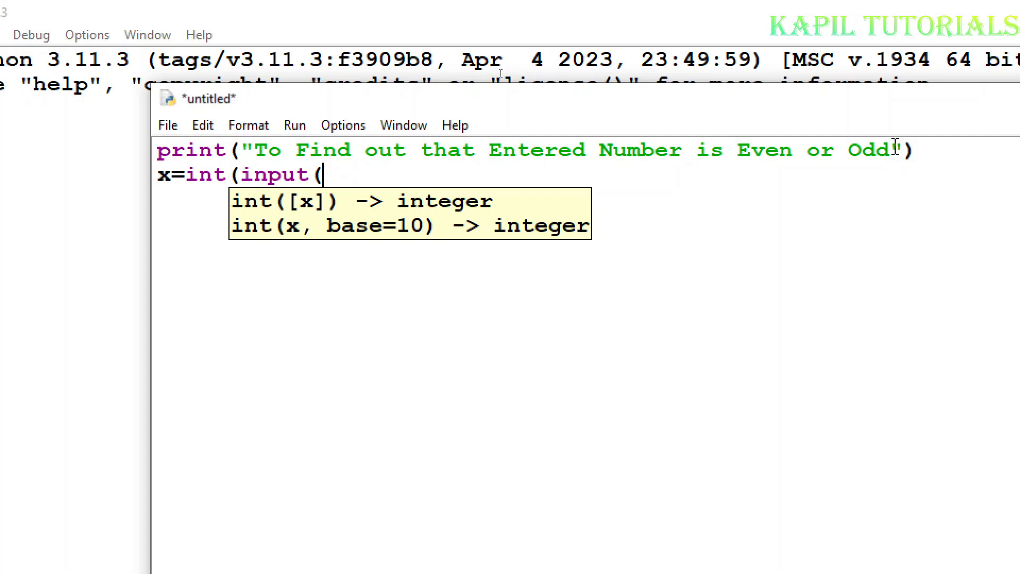
text("Please Enter the Number)
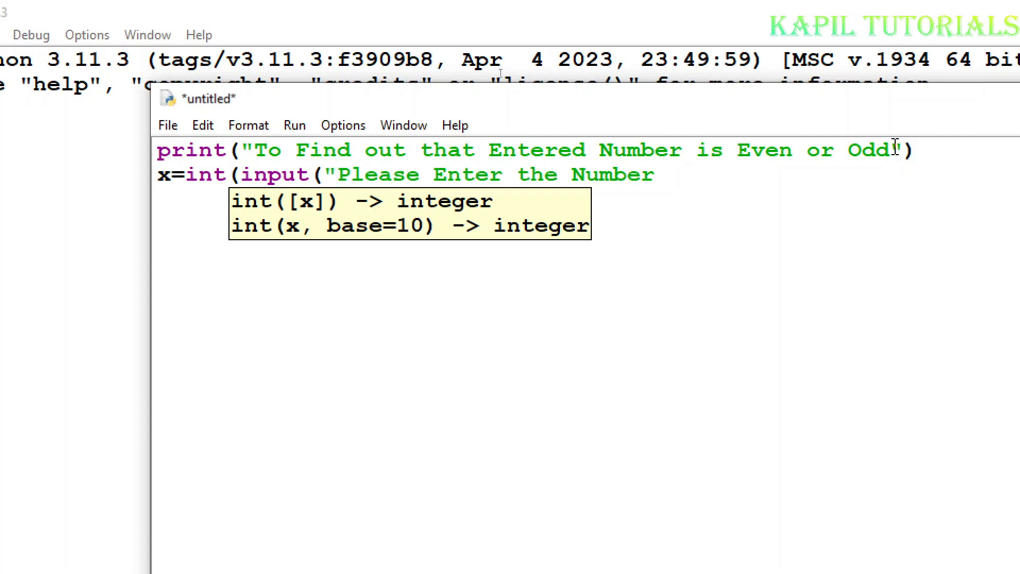
text(")))
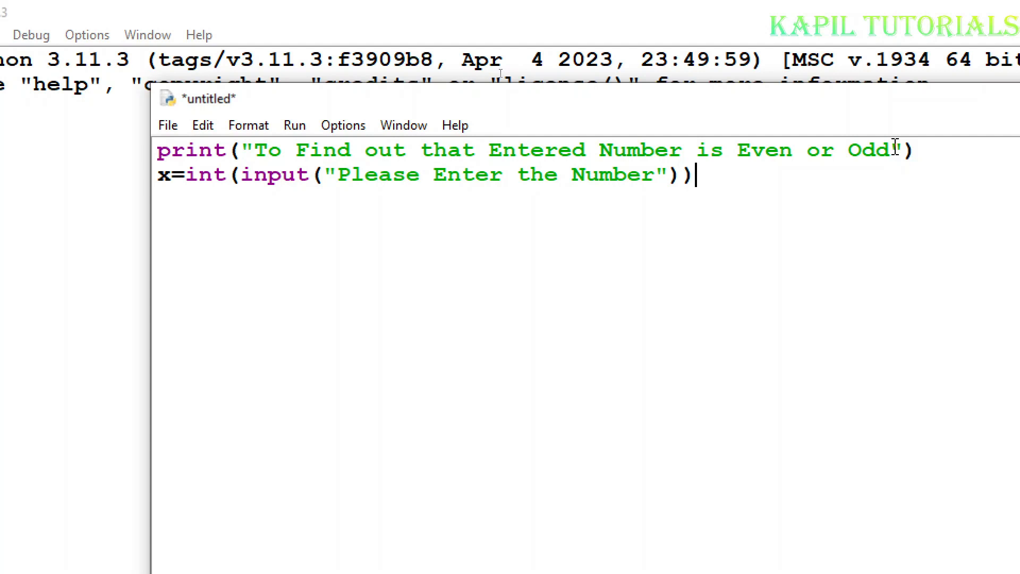
key(Return)
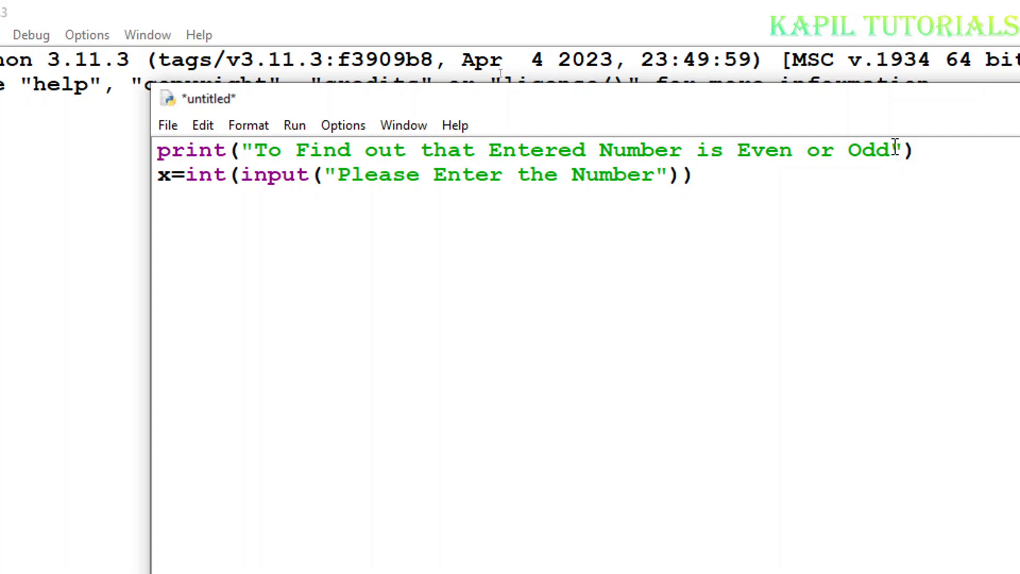
Maximize the editor and add r=x%2 to store the remainder of x divided by 2
click(982, 6)
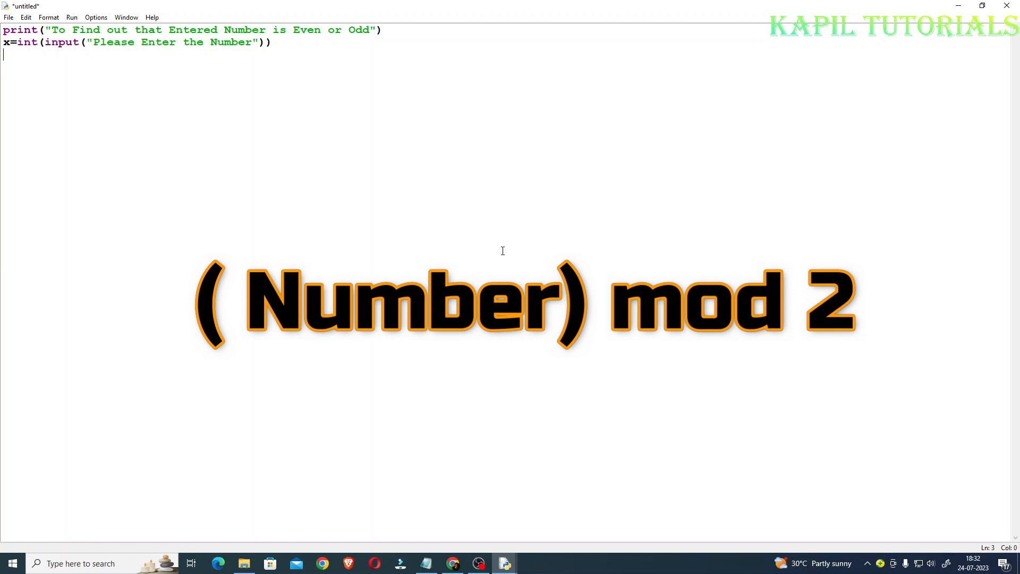
text(r=x%2)
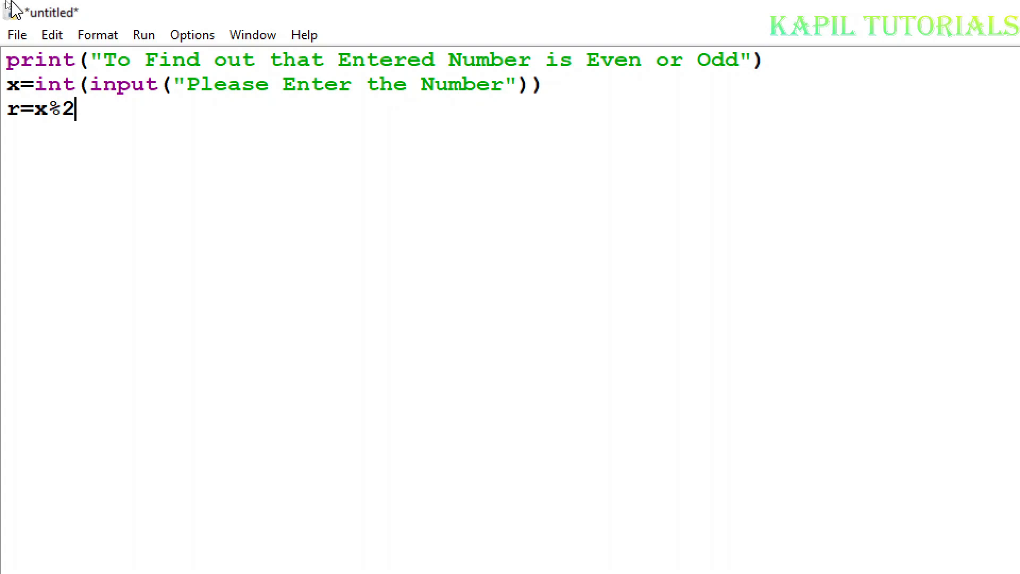
Add an if r==0: branch printing "Entered Number is Even" and start the else keyword
key(Return)
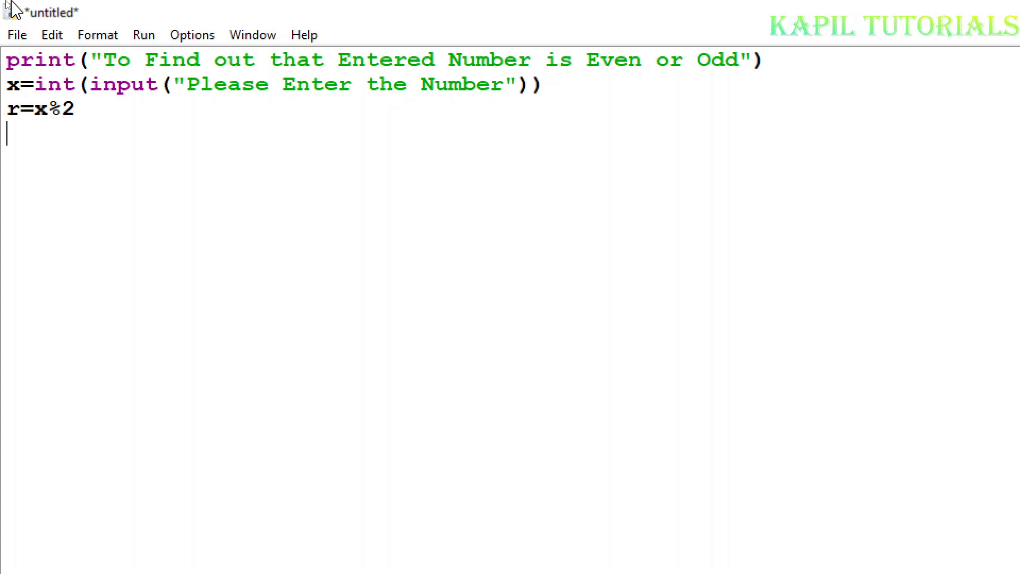
text(if r)
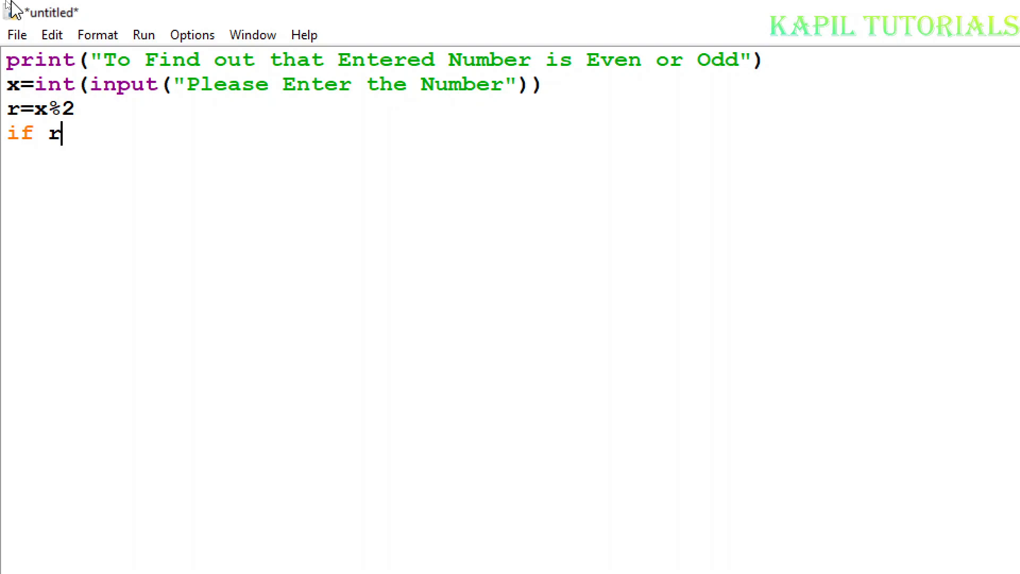
text(==)
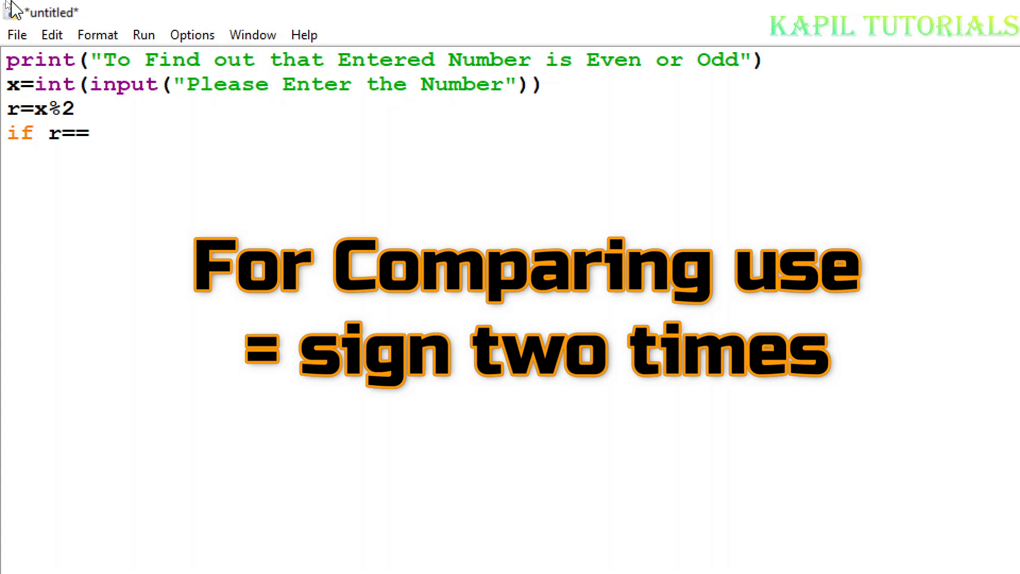
text(0)
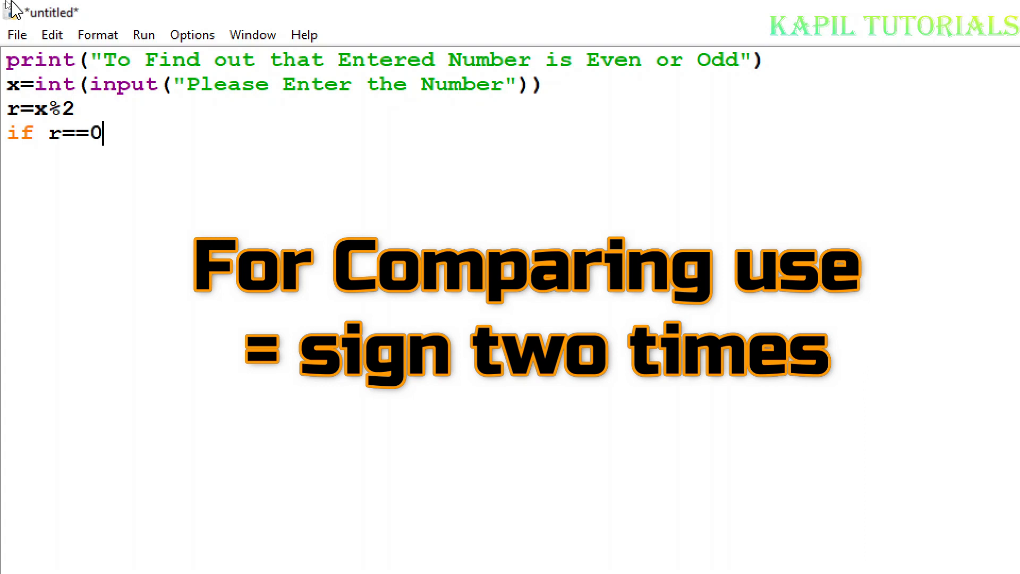
text(:)
text(print)
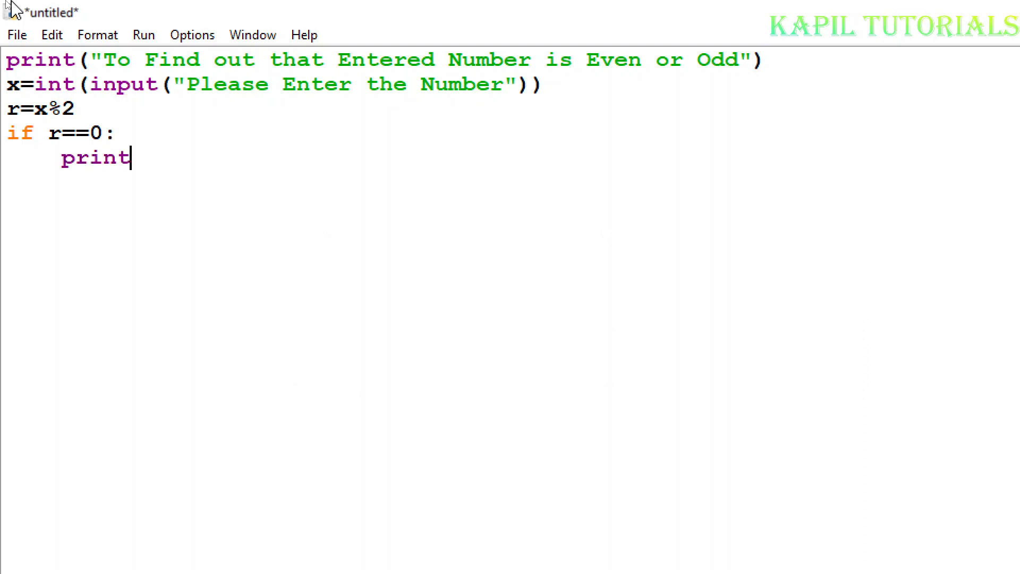
text((")
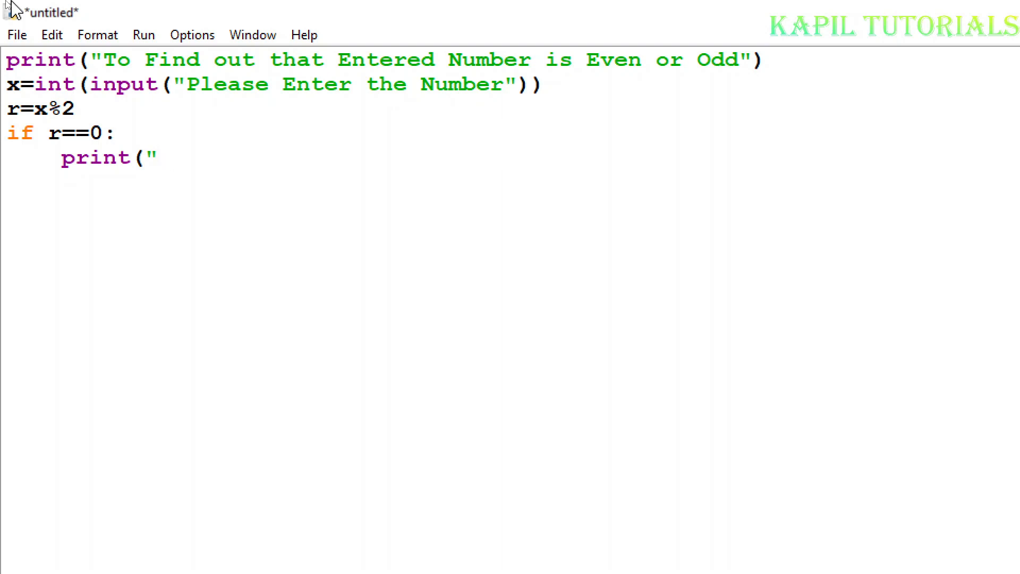
text(Entered Number is Even")
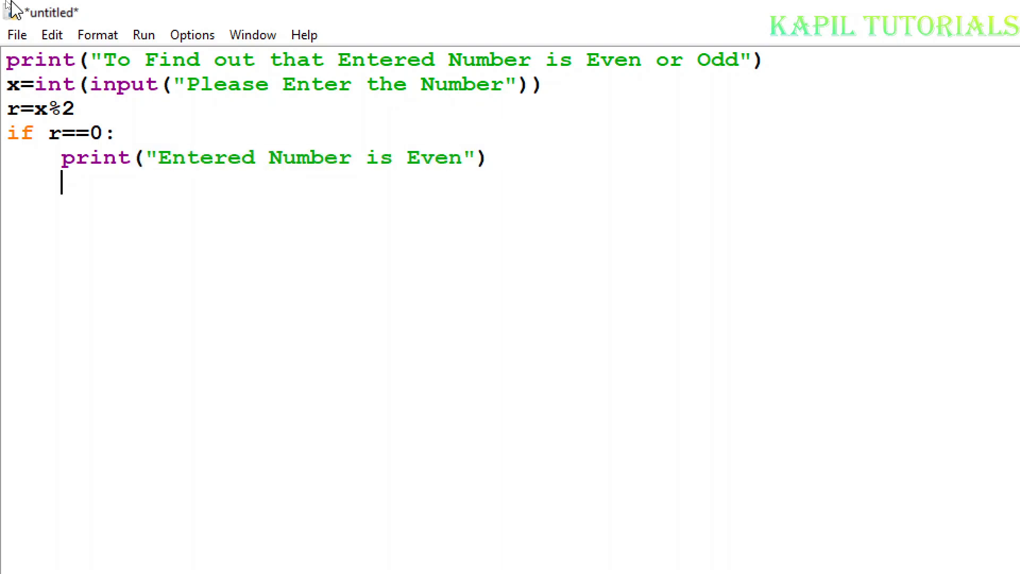
text(else)
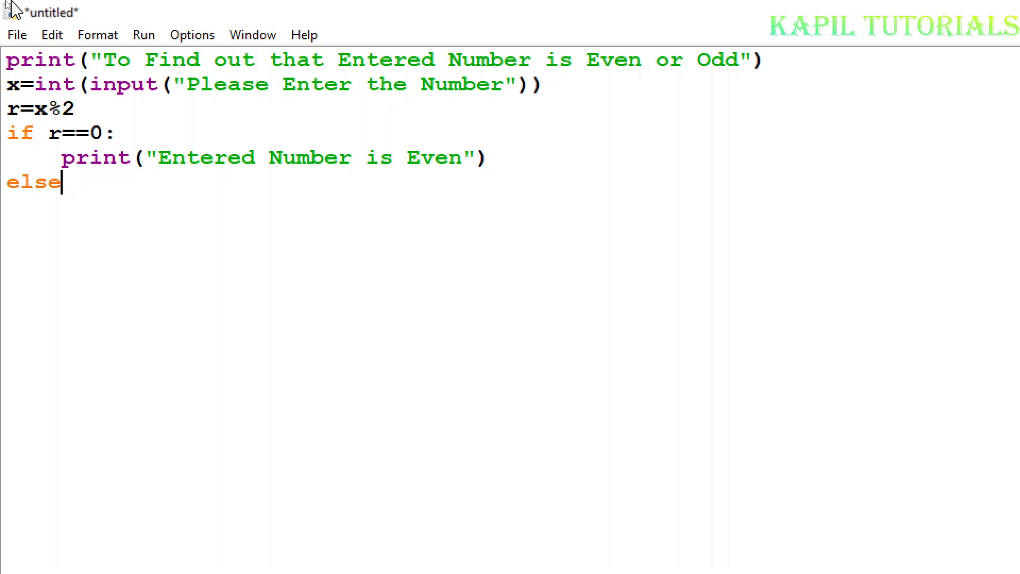
Complete the else: branch with print("Entered Number is Odd") to finish the even/odd check
text(:)
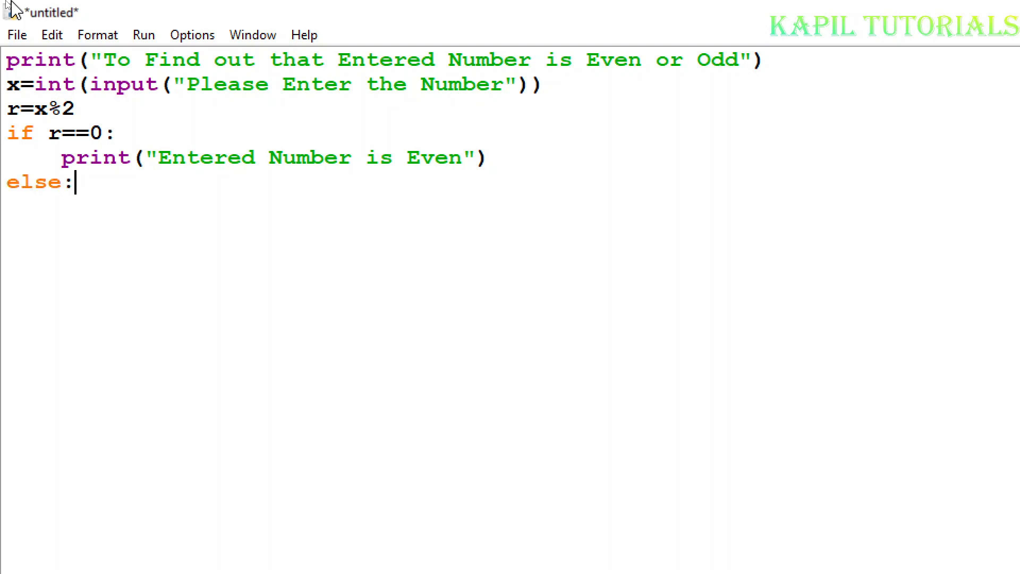
text(P)
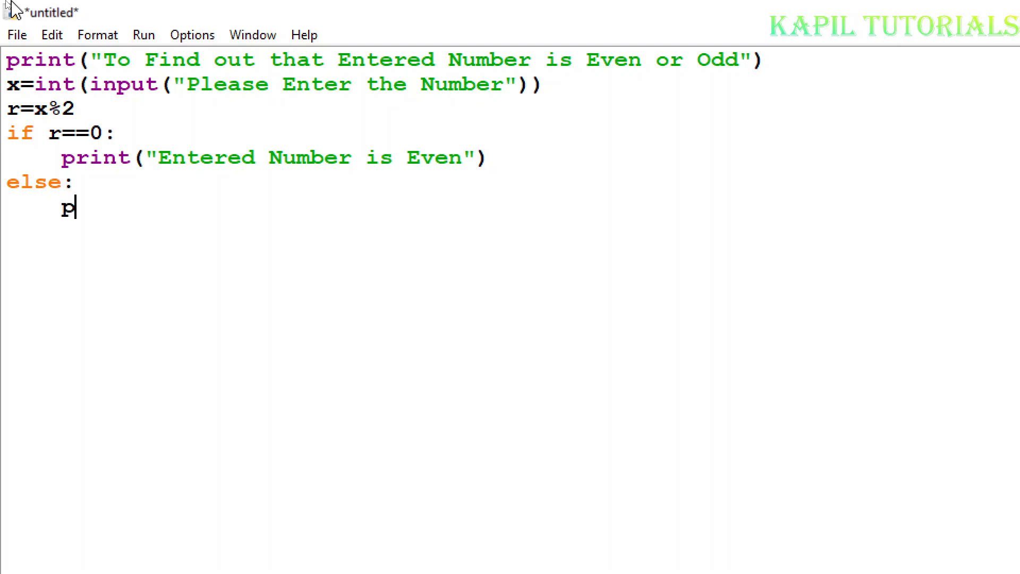
text(rint)
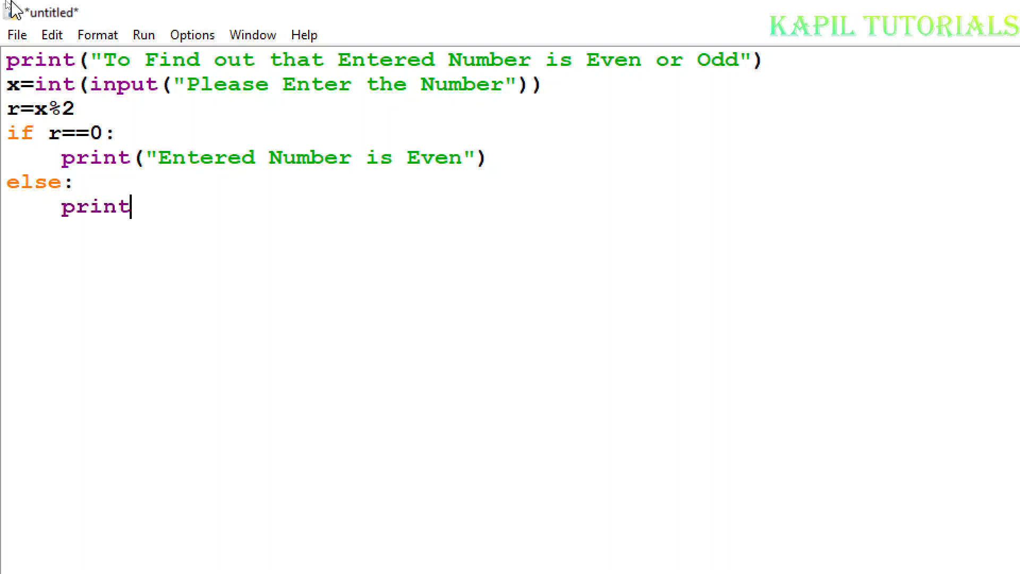
text((")
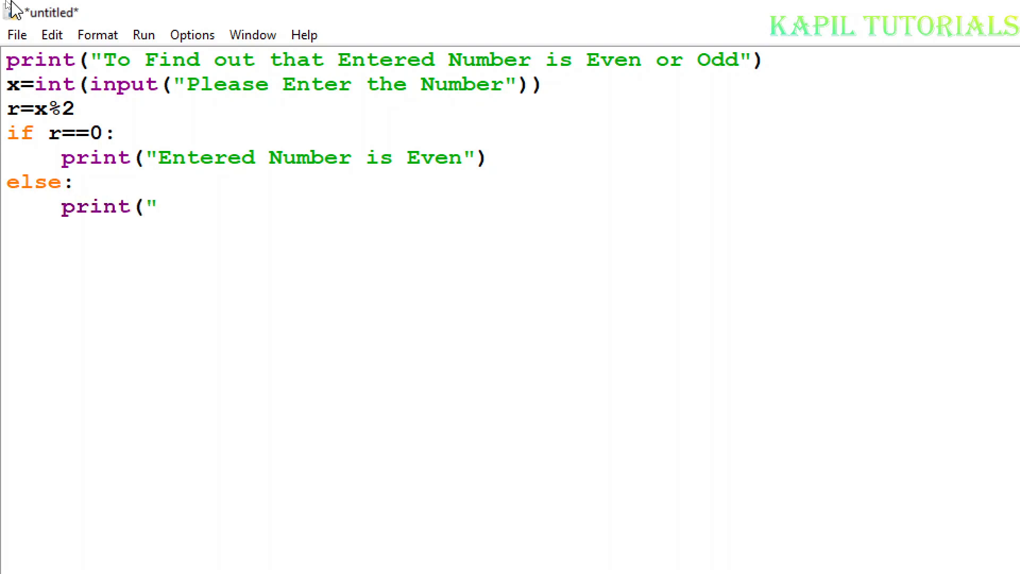
text(Entee)
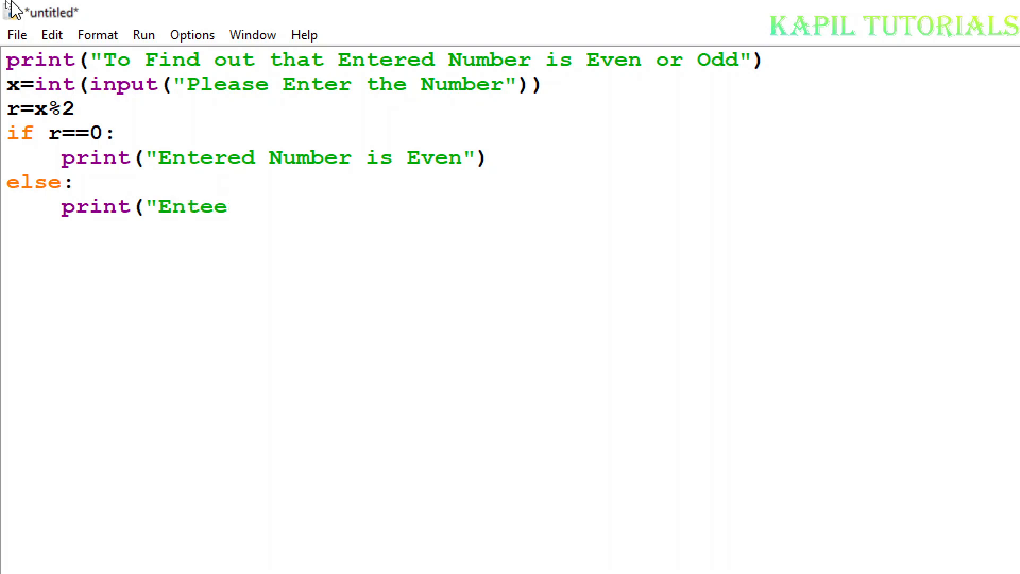
text(red Numbe)
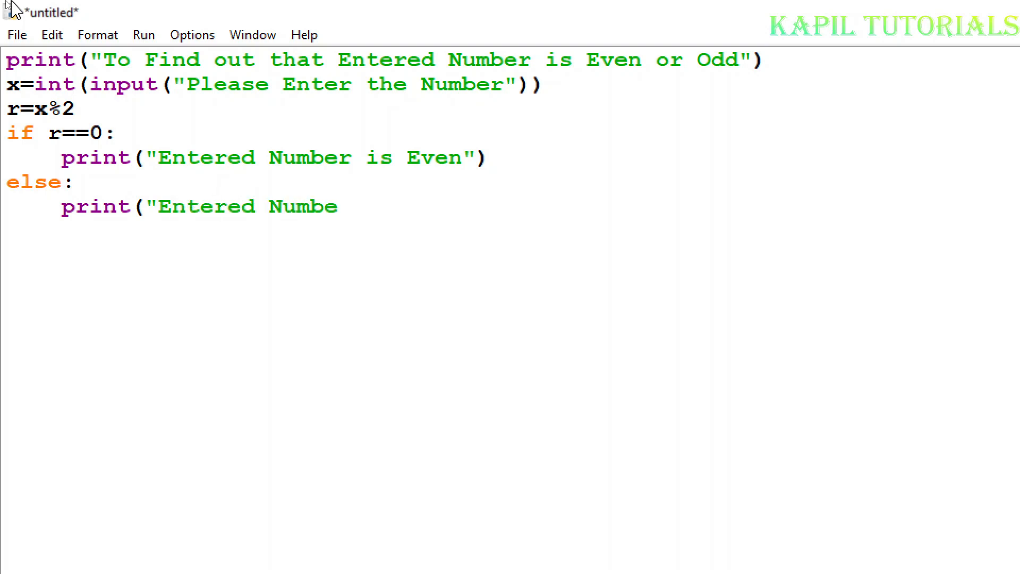
text(r is Odd)
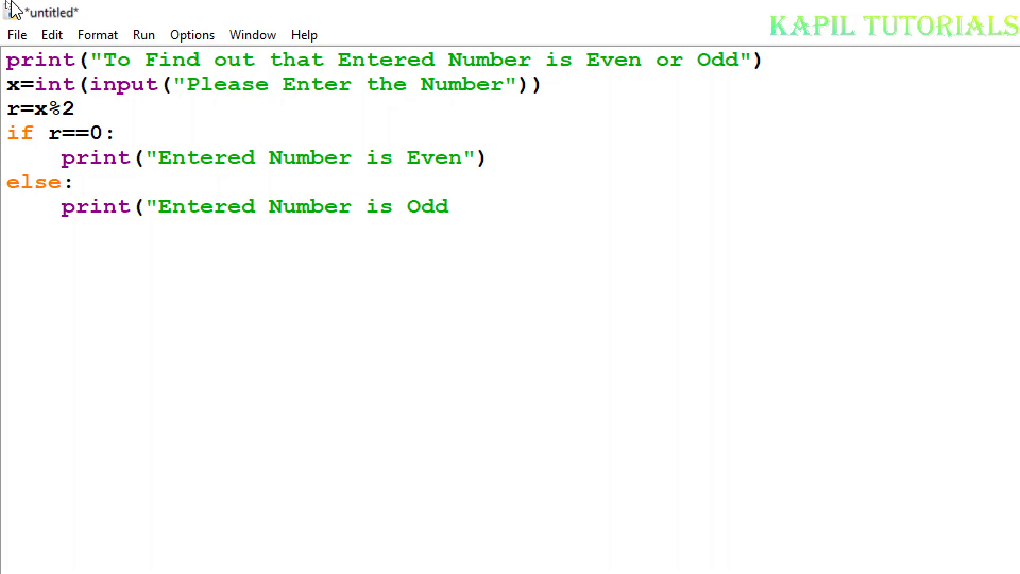
text(")
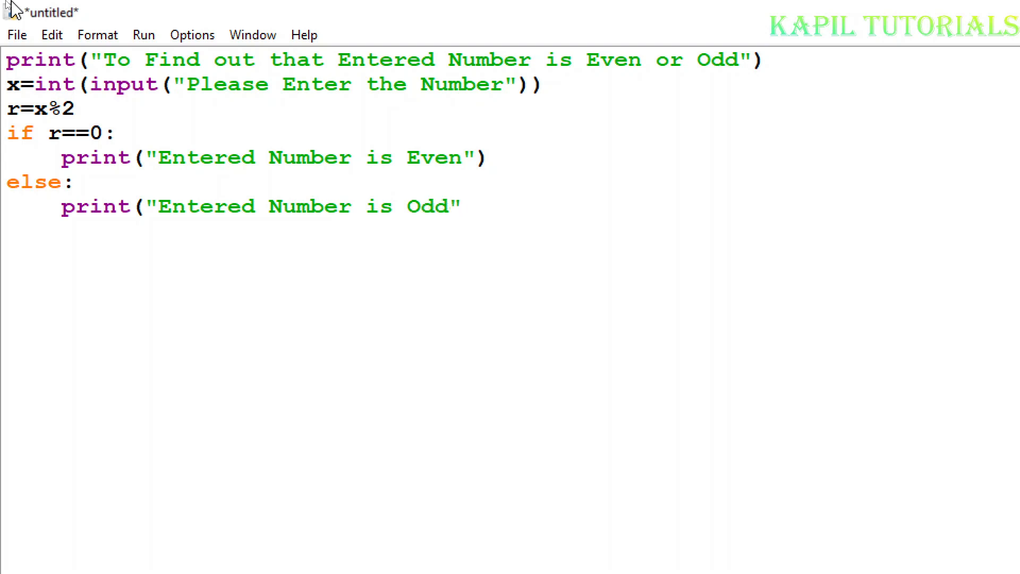
text())
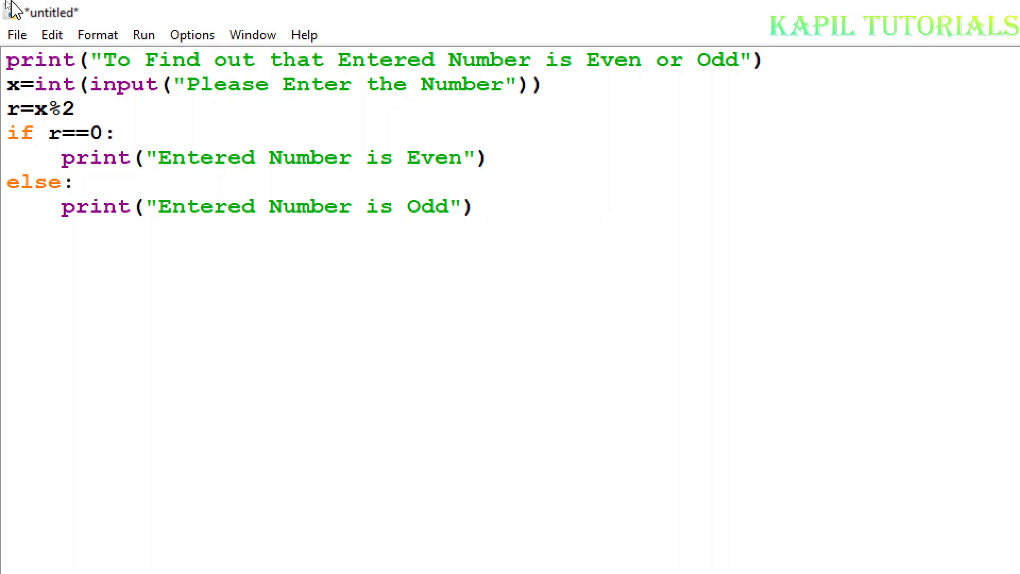
click(475, 206)
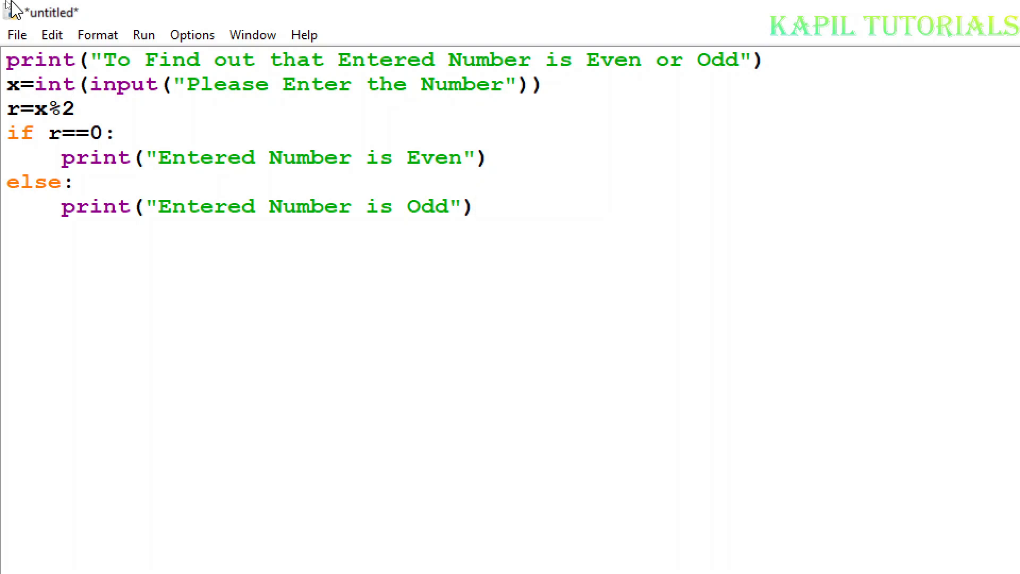
Save the script as even or odd.sb3 in the Desktop\Students folder
click(16, 34)
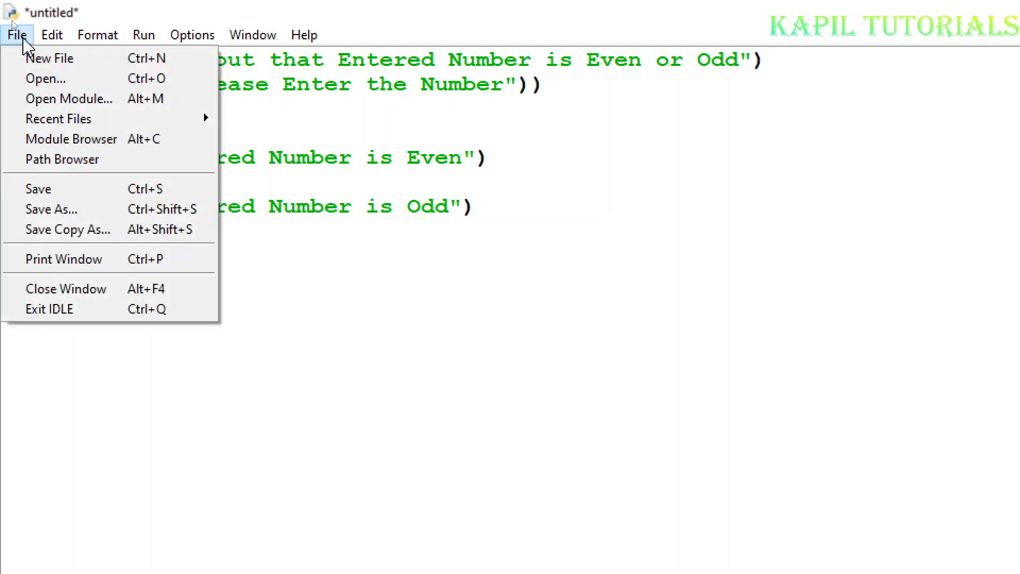
mouse_move(39, 189)
text(even)
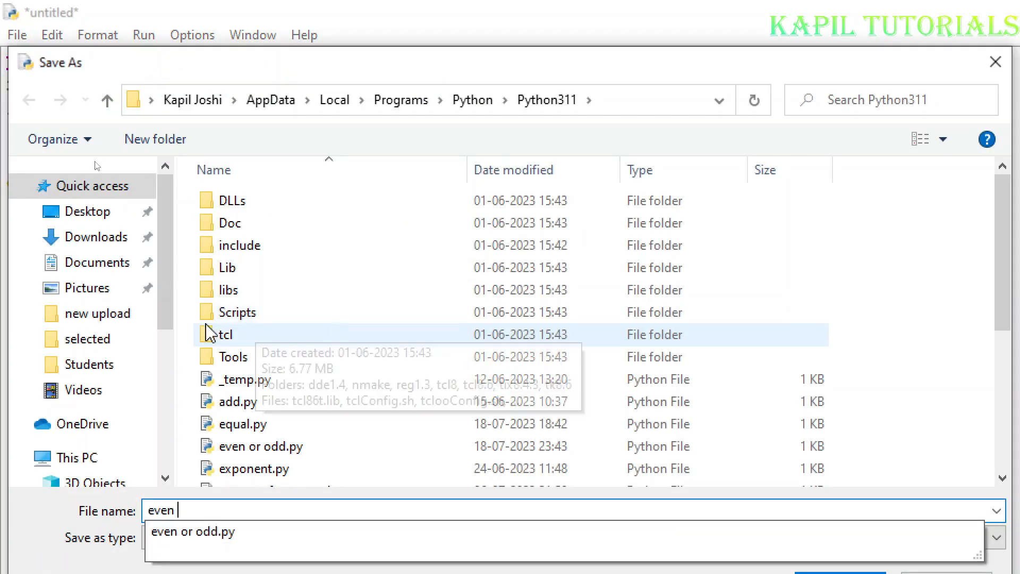
click(93, 350)
text( or odd.sb3)
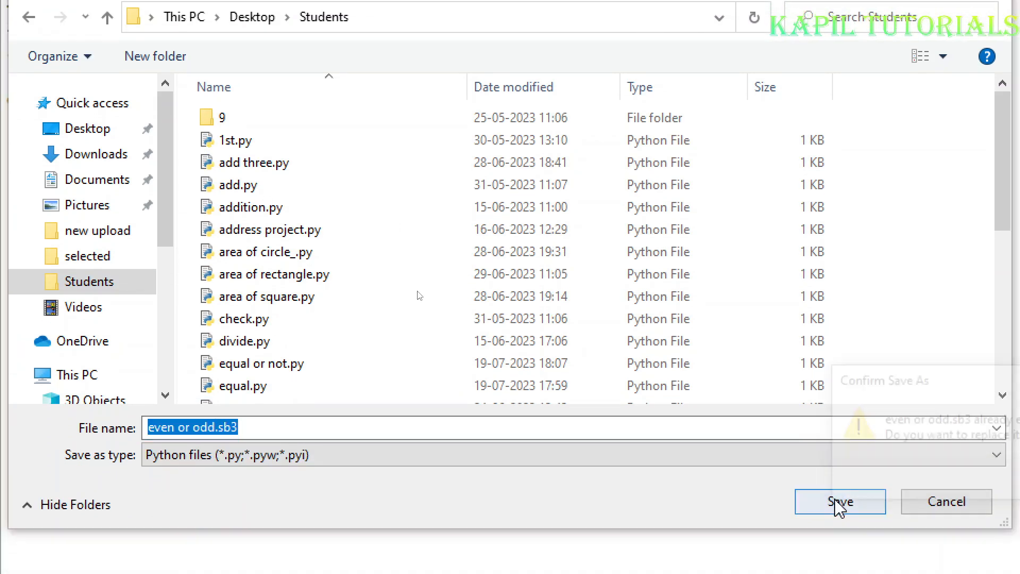
click(839, 501)
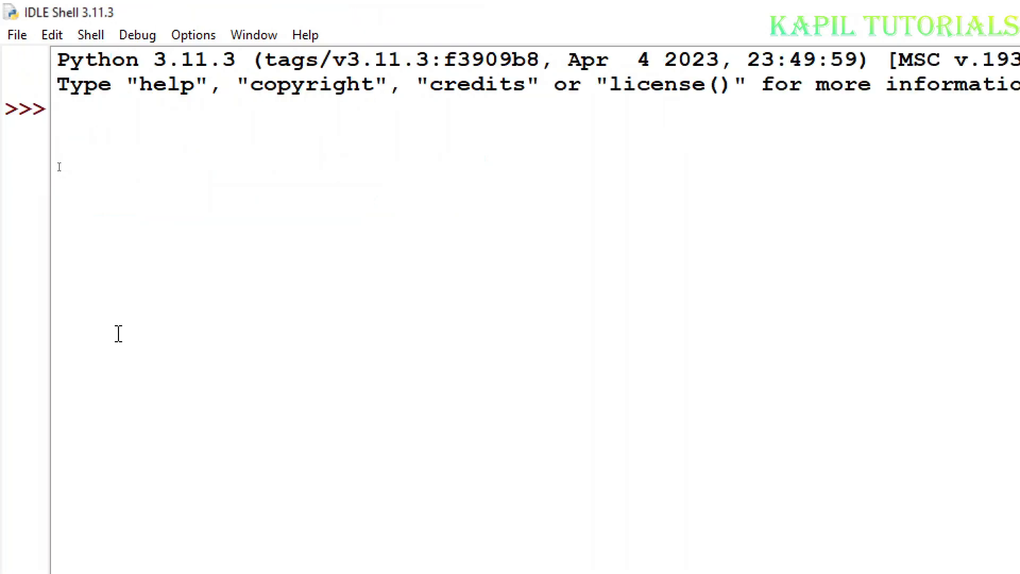
Return to the even or odd.sb3 editor window from the IDLE Shell
key(F5)
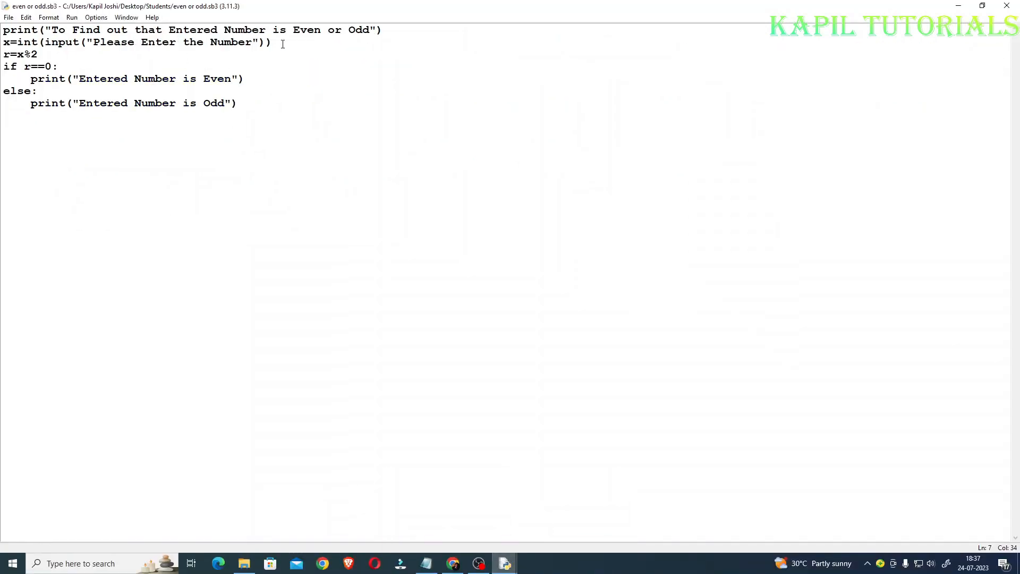
Append " =" to the input prompt, run the script and check 10, reported as Even
click(202, 79)
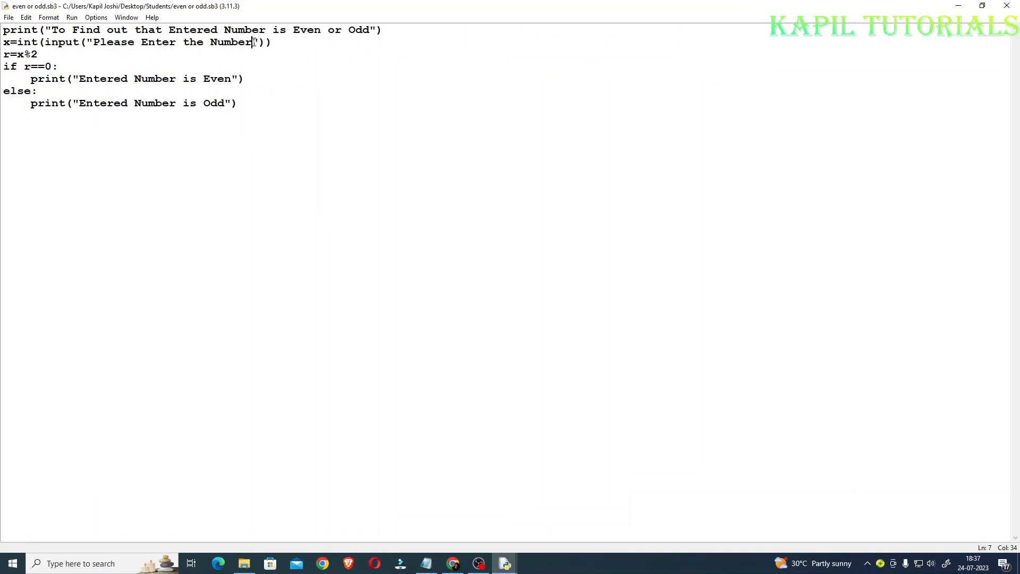
text(=)
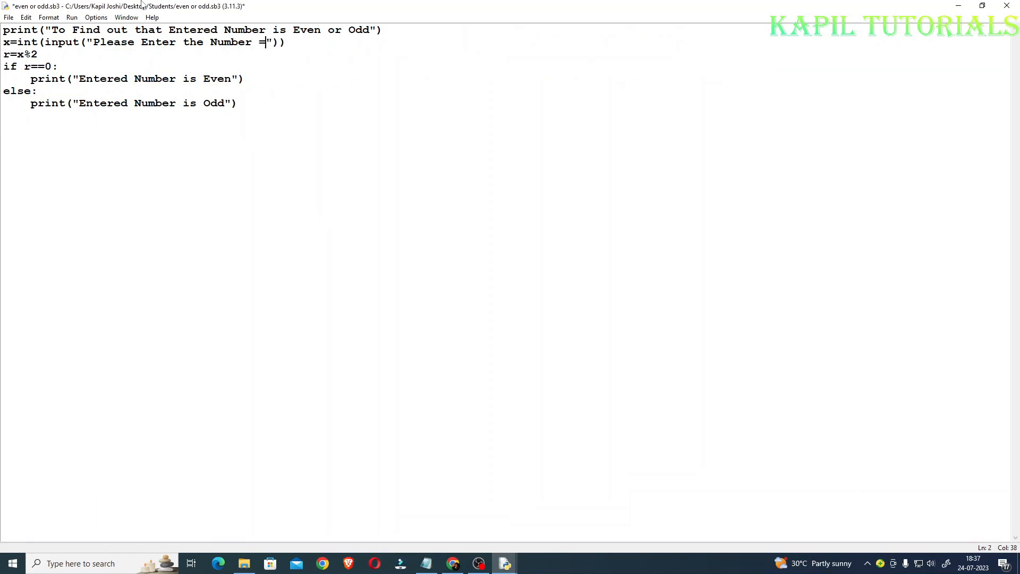
click(9, 17)
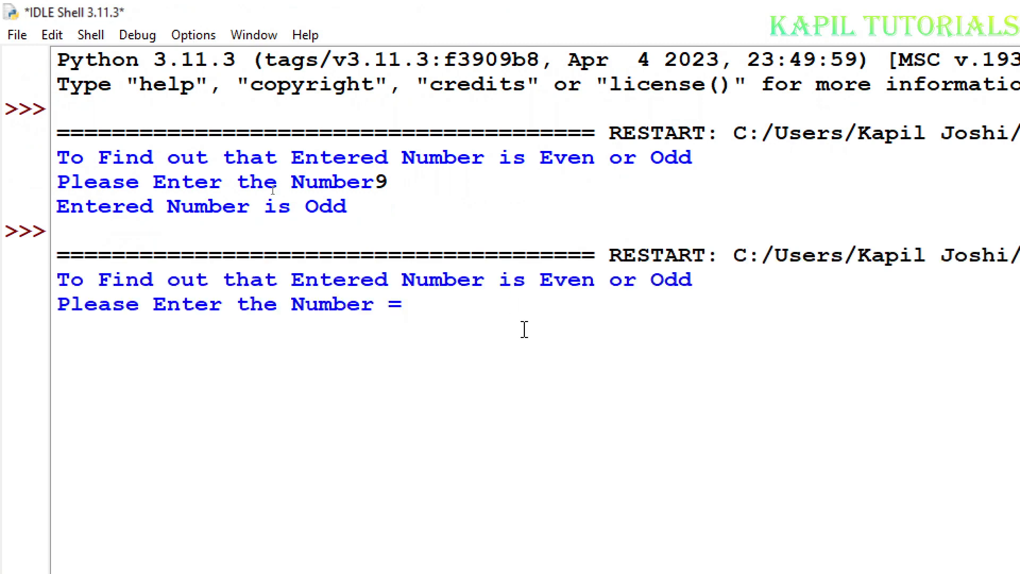
text(10)
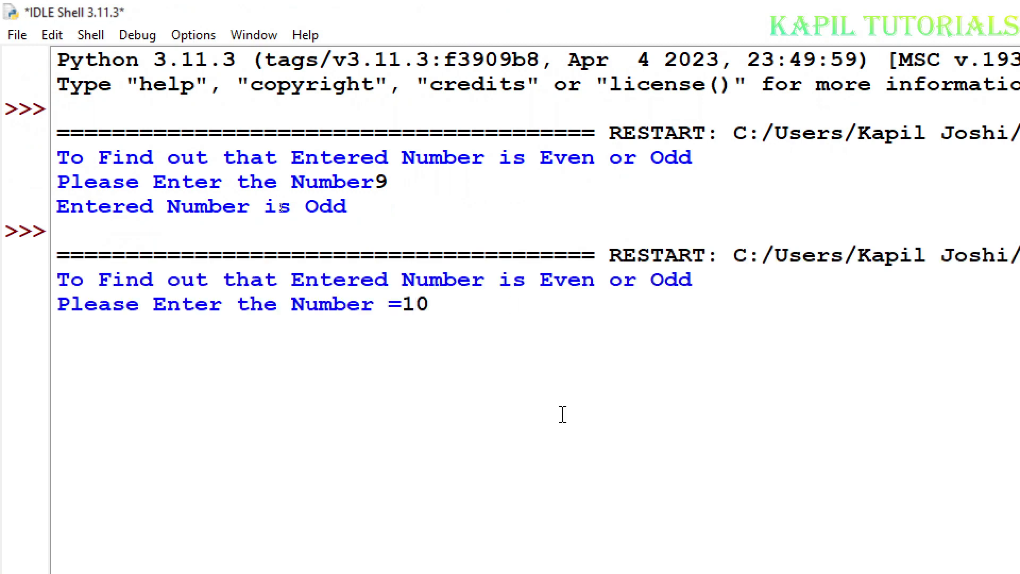
key(Return)
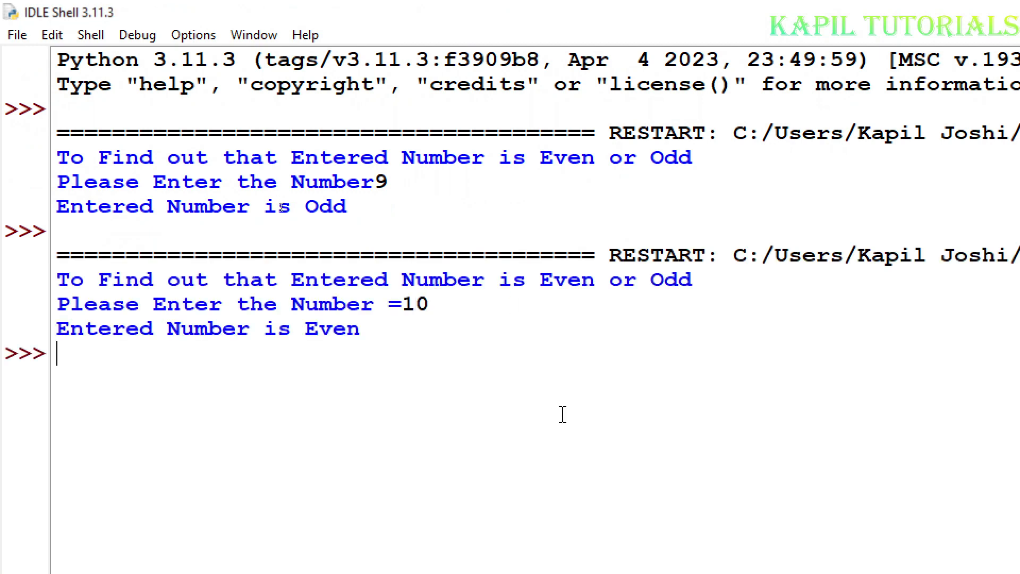